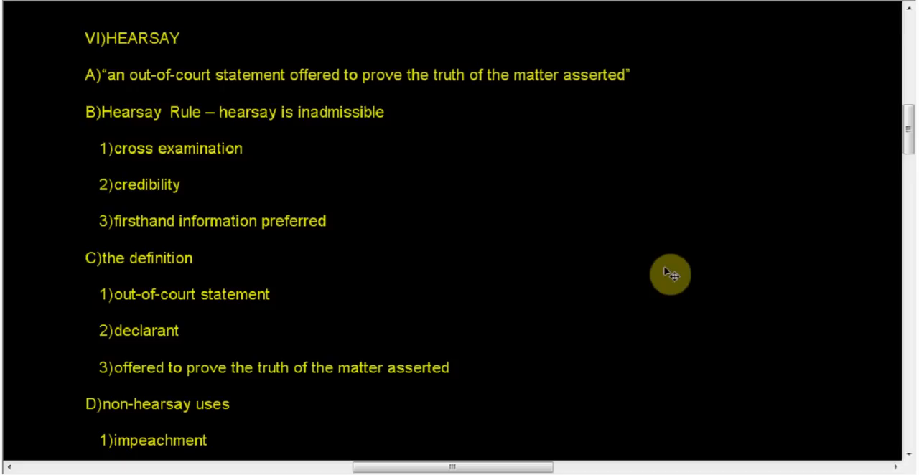
{"action": "mouse_move", "coordinate": [347, 149]}
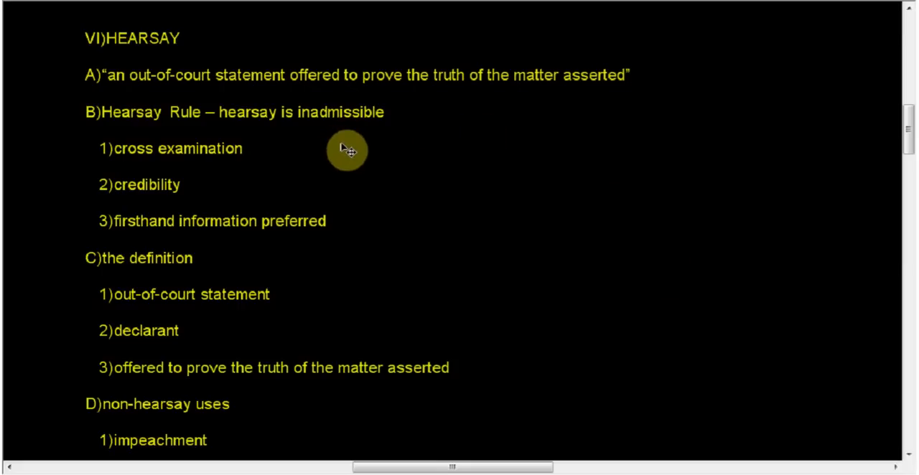
{"action": "mouse_move", "coordinate": [5, 71]}
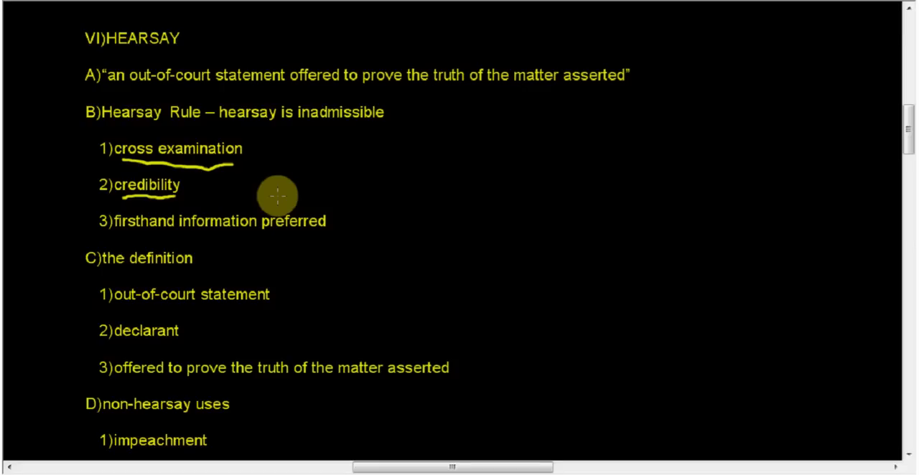
{"action": "mouse_move", "coordinate": [140, 230]}
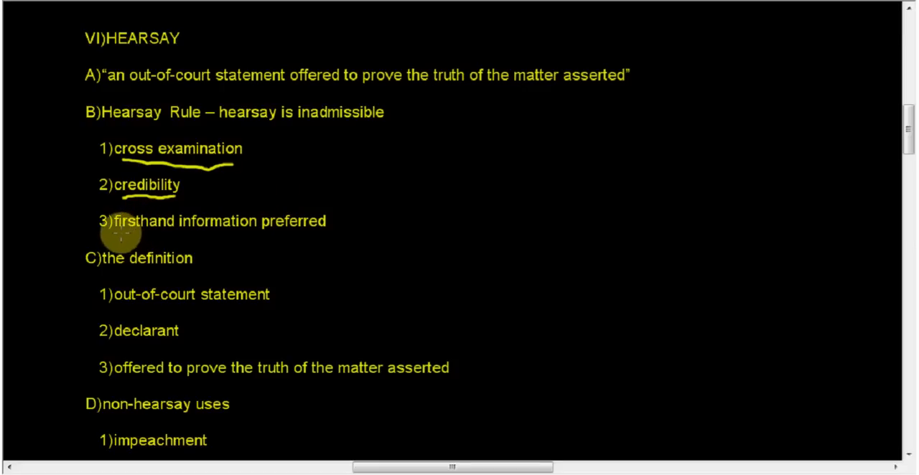
Step: Underline 'firsthand information preferred' with the yellow pen
{"action": "left_click_drag", "start_coordinate": [117, 237], "coordinate": [323, 237]}
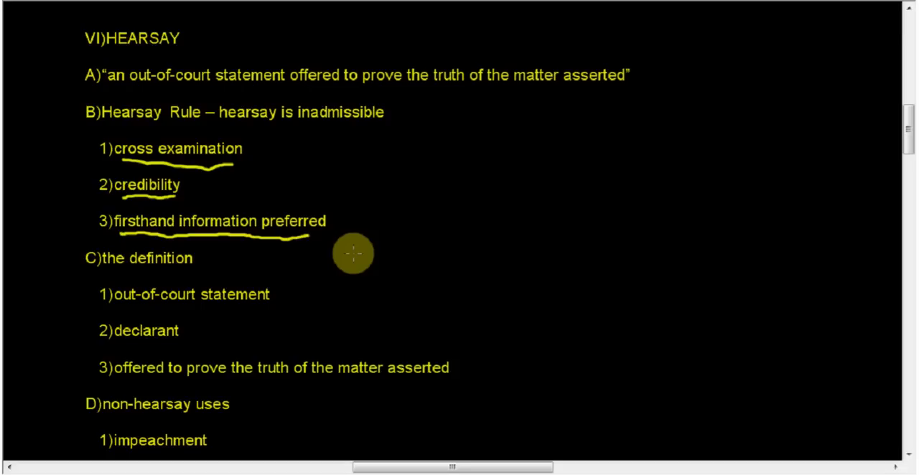
{"action": "mouse_move", "coordinate": [147, 294]}
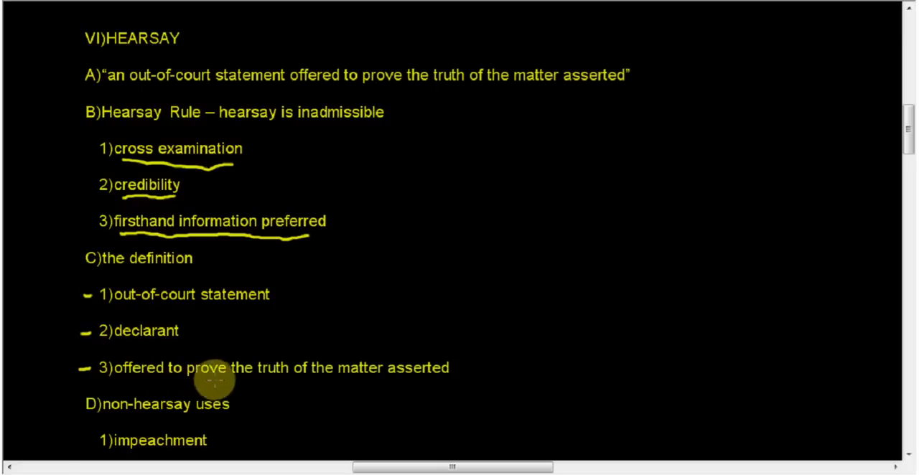
{"action": "mouse_move", "coordinate": [388, 389]}
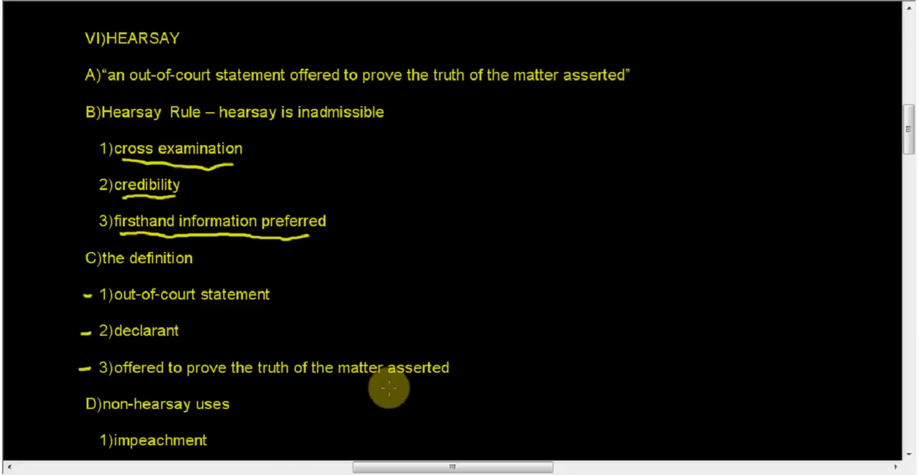
{"action": "mouse_move", "coordinate": [178, 304]}
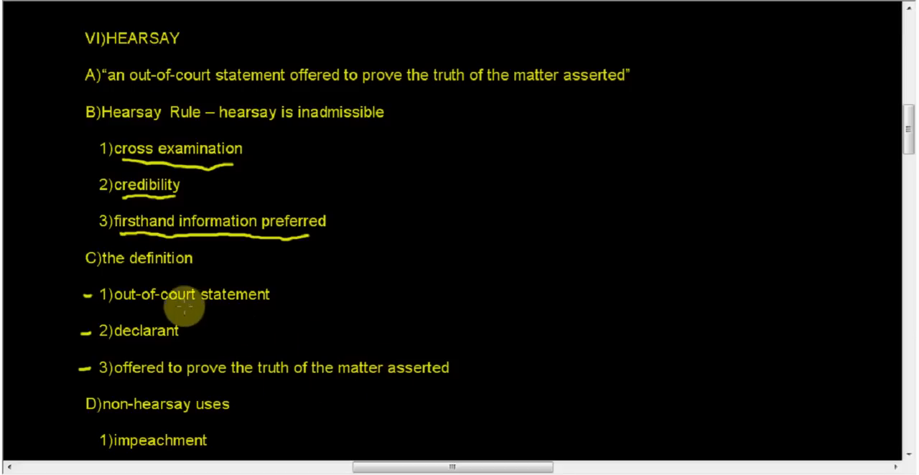
{"action": "mouse_move", "coordinate": [204, 304]}
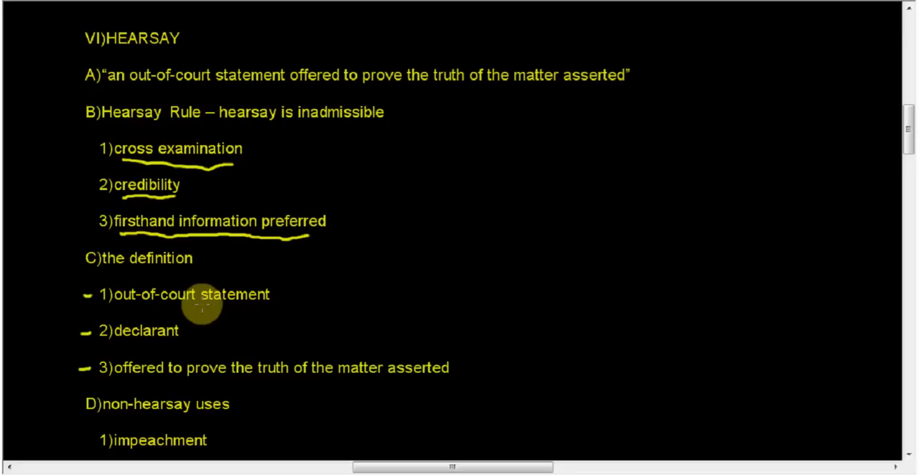
Step: Scroll down to reveal section D: impeachment, party-opponent and effect on listener
{"action": "scroll", "scroll_direction": "down", "scroll_amount": 3}
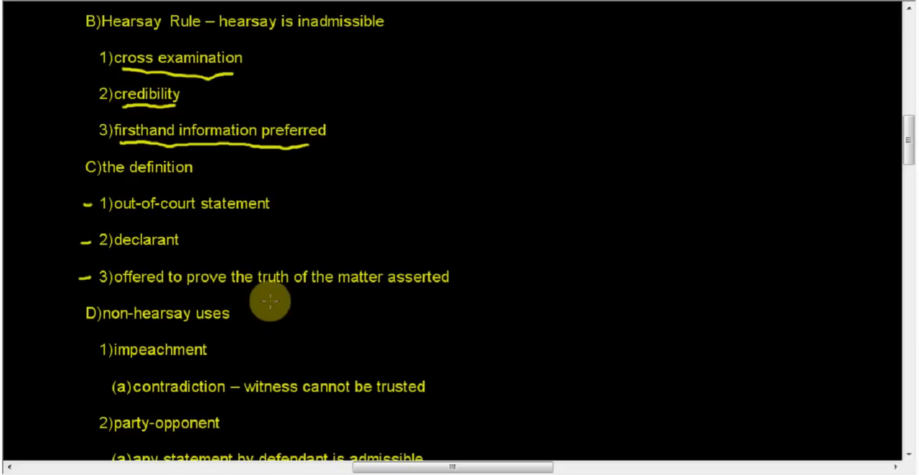
{"action": "scroll", "scroll_direction": "down", "scroll_amount": 3}
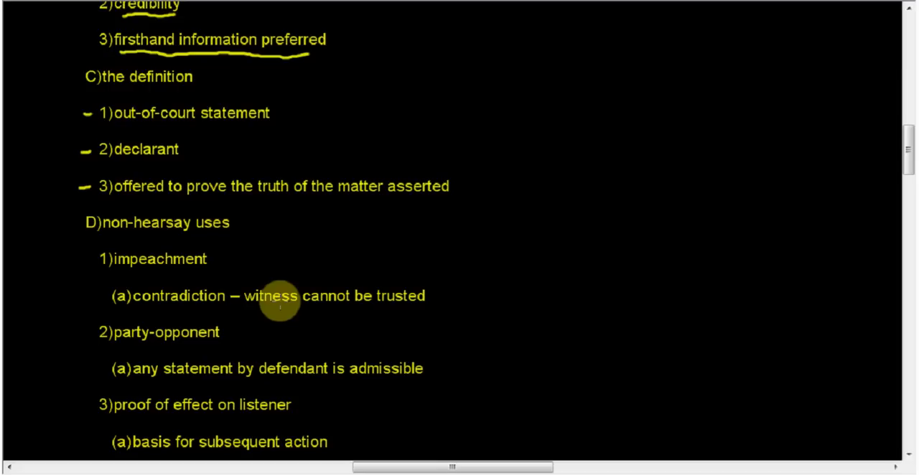
{"action": "mouse_move", "coordinate": [312, 250]}
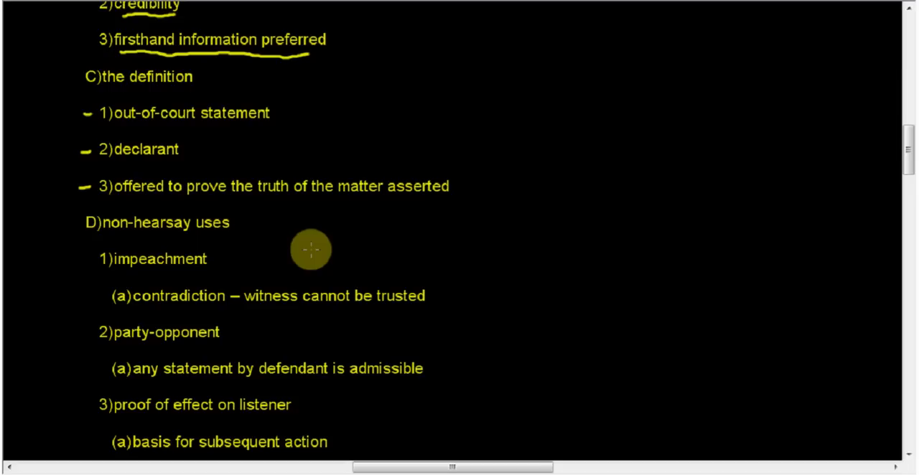
{"action": "mouse_move", "coordinate": [305, 250]}
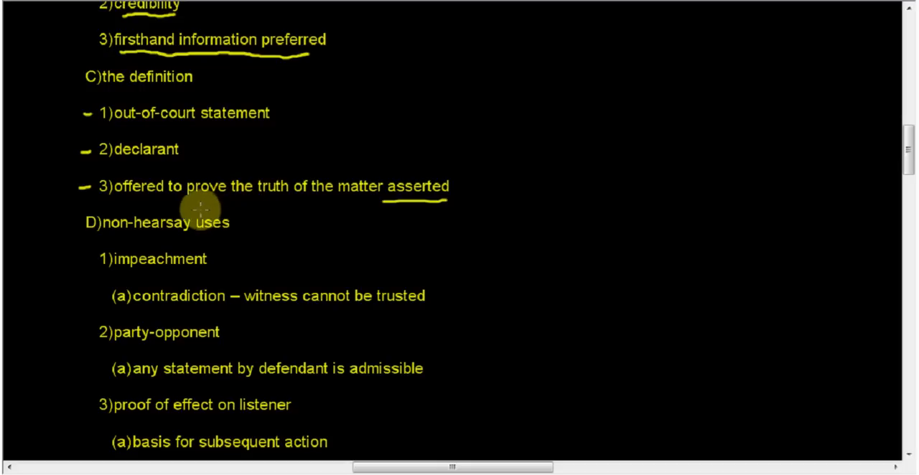
{"action": "mouse_move", "coordinate": [323, 200]}
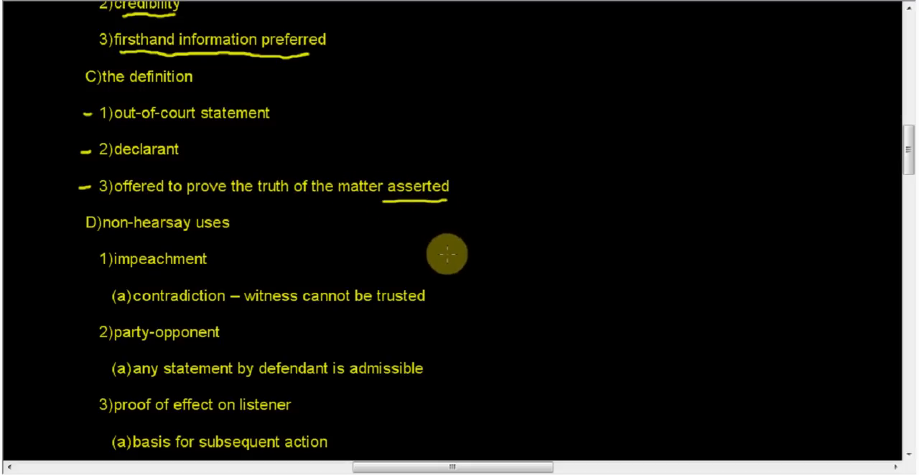
{"action": "mouse_move", "coordinate": [457, 259]}
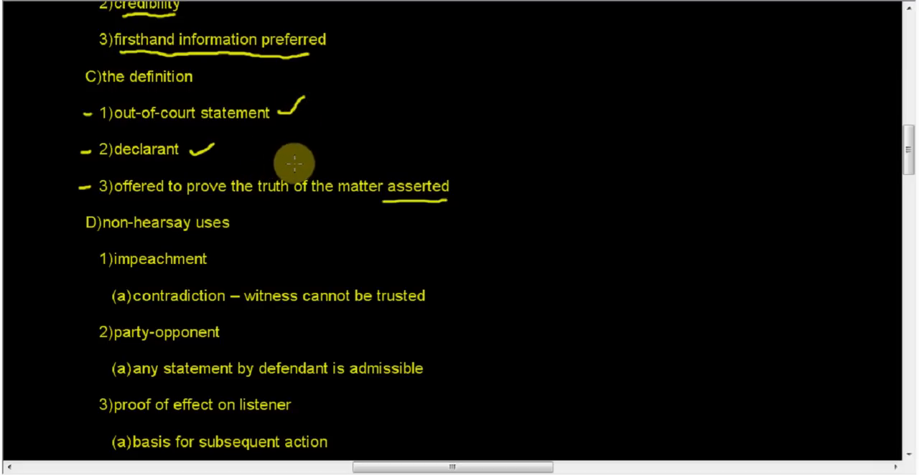
{"action": "mouse_move", "coordinate": [293, 166]}
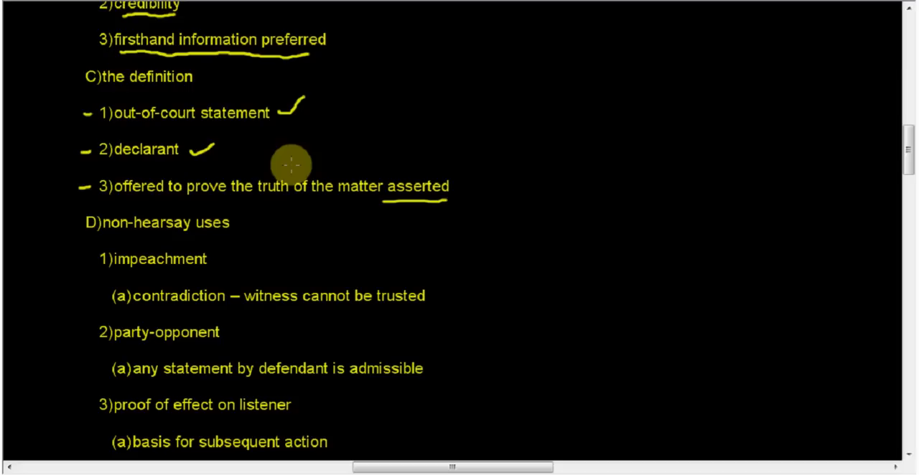
{"action": "mouse_move", "coordinate": [298, 165]}
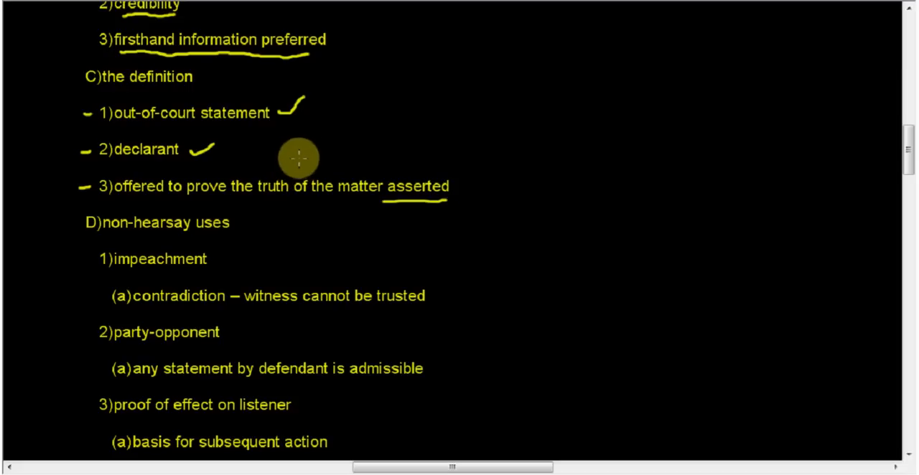
{"action": "mouse_move", "coordinate": [261, 210]}
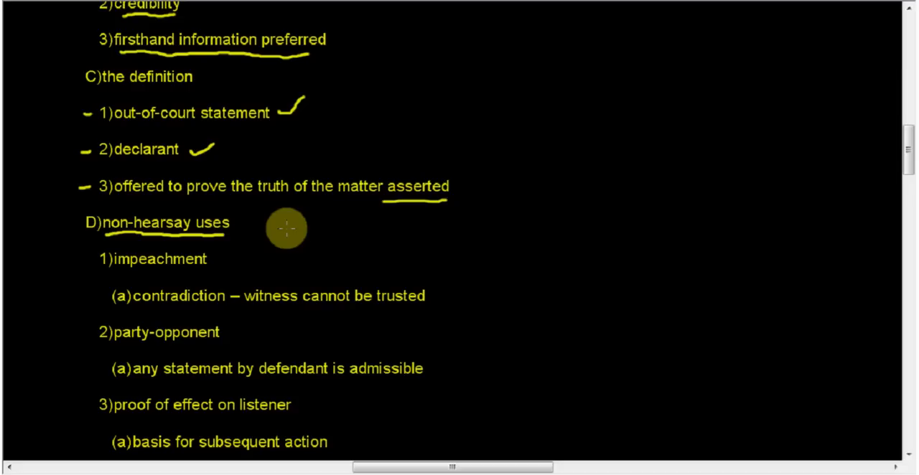
{"action": "scroll", "scroll_direction": "down", "scroll_amount": 3}
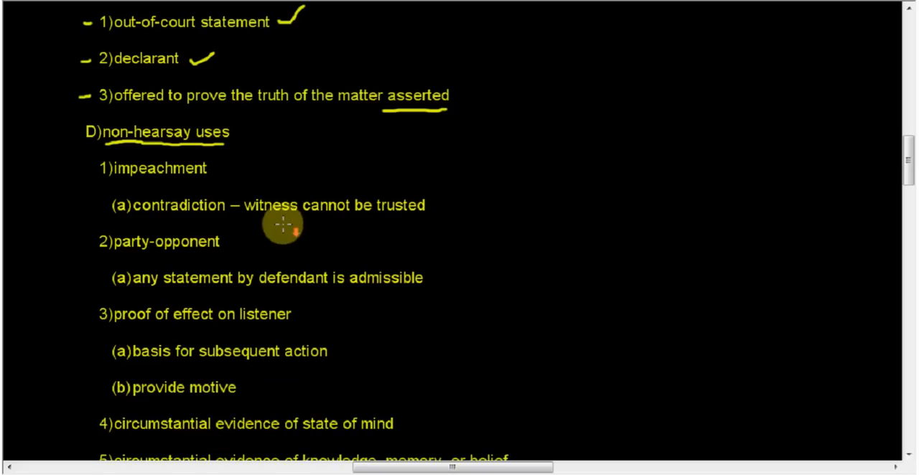
{"action": "mouse_move", "coordinate": [281, 224]}
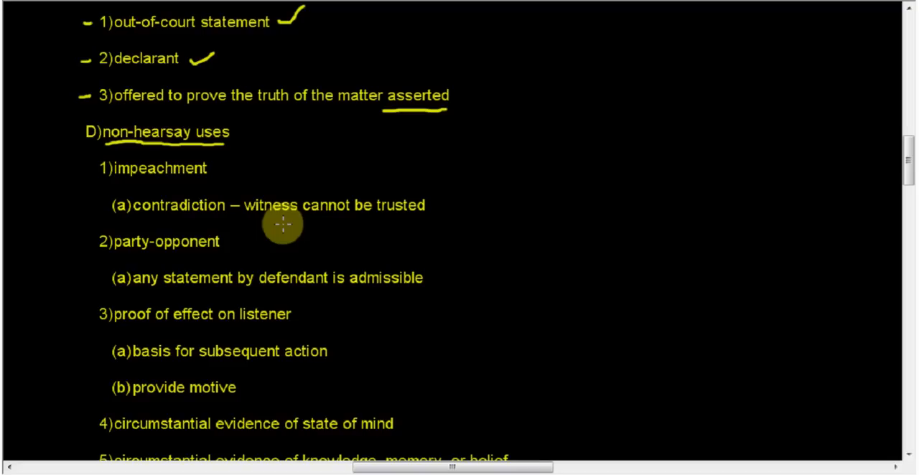
{"action": "scroll", "scroll_direction": "down", "scroll_amount": 3}
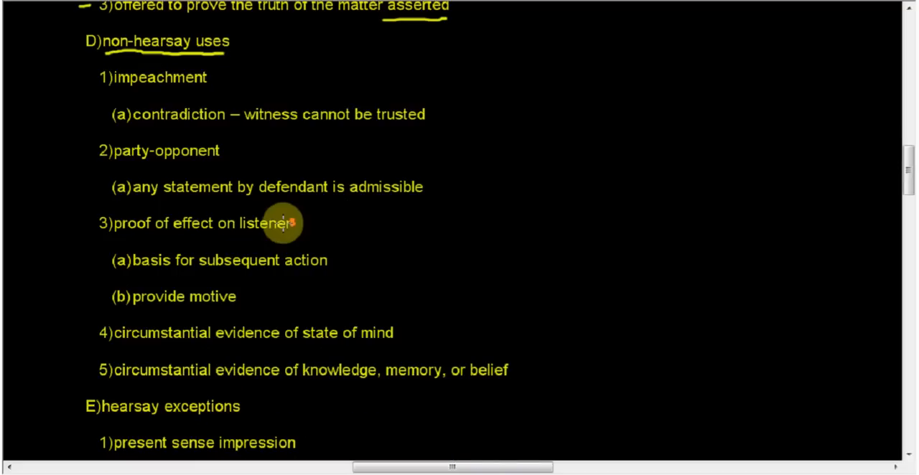
{"action": "scroll", "scroll_direction": "down", "scroll_amount": 3}
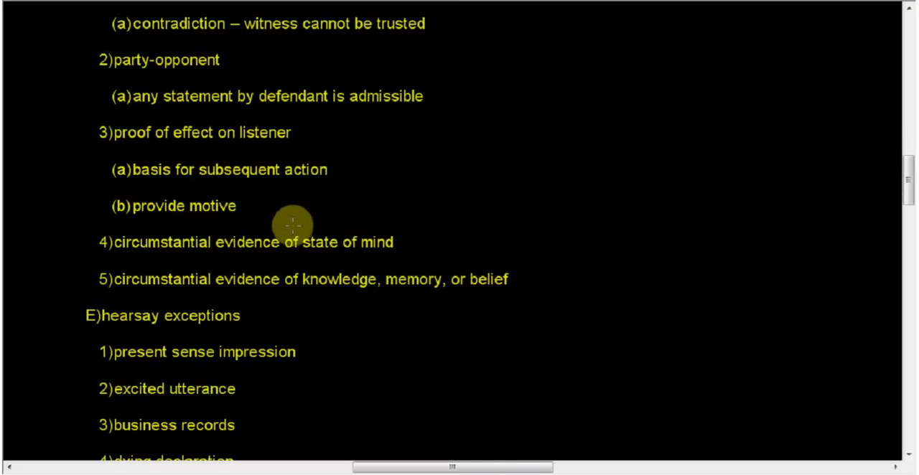
Step: Scroll down through the impeachment and party-opponent items toward effect on listener
{"action": "scroll", "scroll_direction": "down", "scroll_amount": 3}
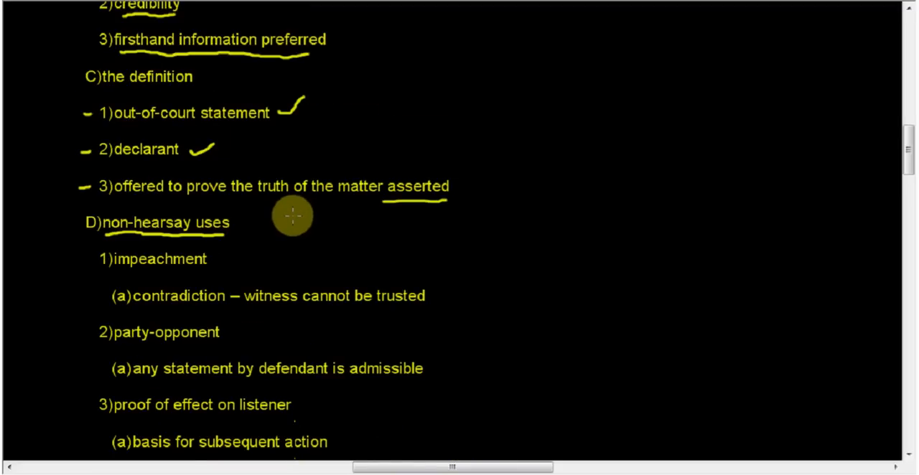
{"action": "scroll", "scroll_direction": "down", "scroll_amount": 3}
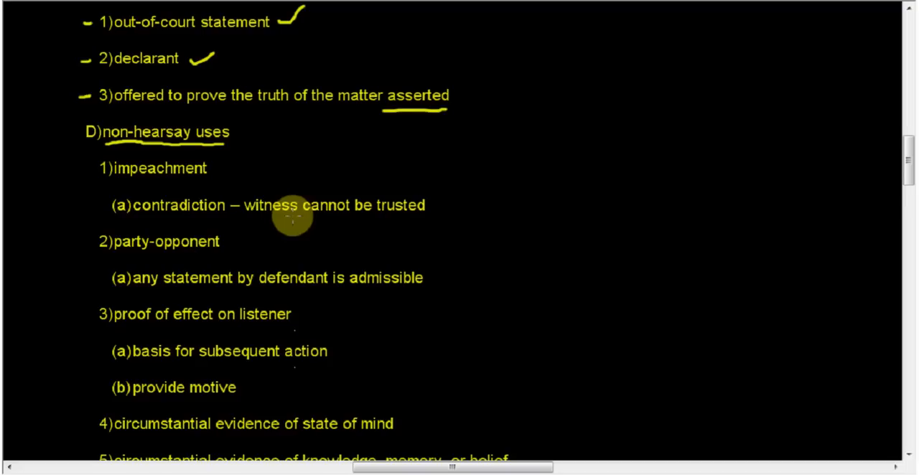
{"action": "mouse_move", "coordinate": [259, 241]}
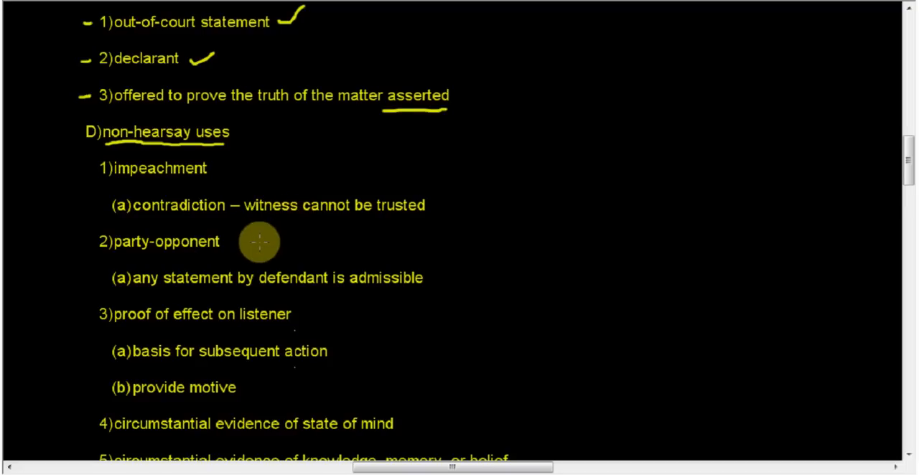
{"action": "mouse_move", "coordinate": [200, 207]}
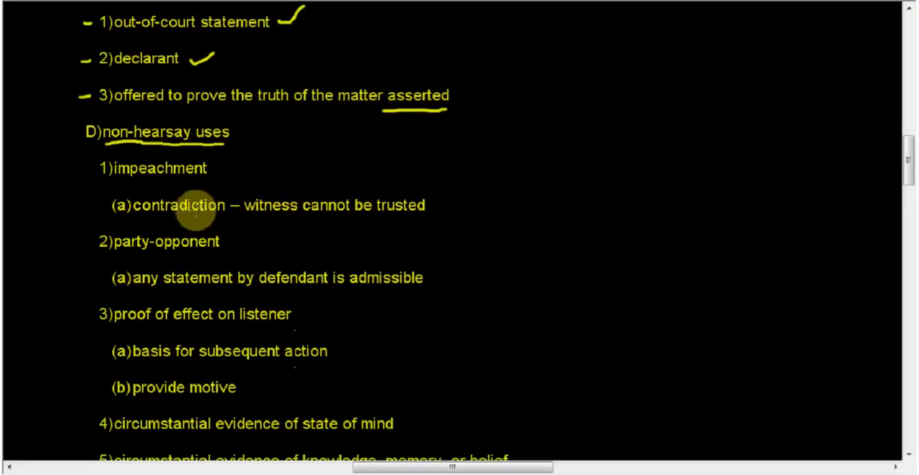
{"action": "mouse_move", "coordinate": [201, 221]}
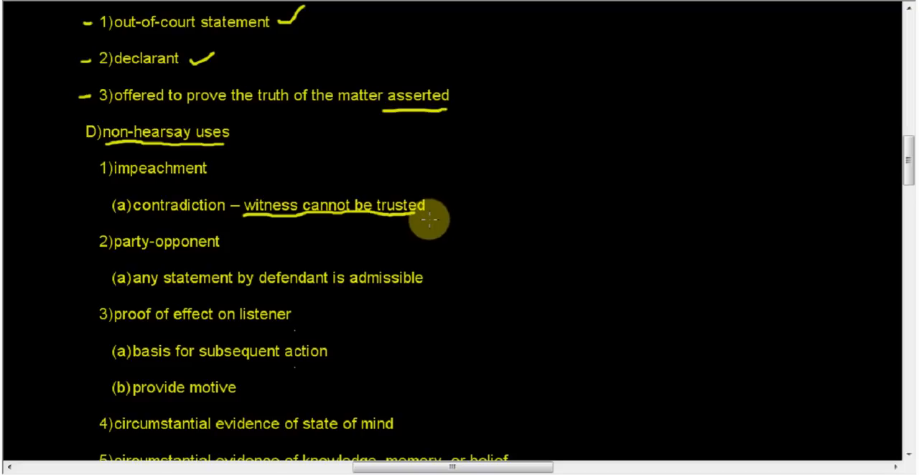
{"action": "mouse_move", "coordinate": [209, 227]}
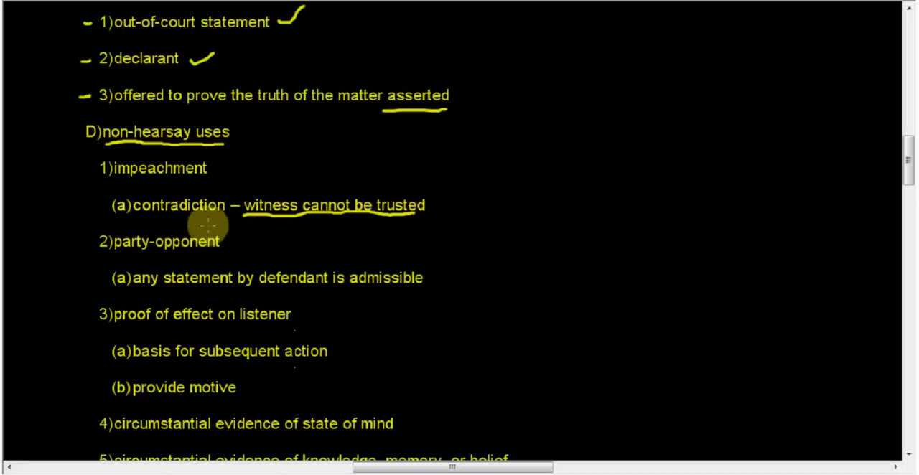
{"action": "mouse_move", "coordinate": [142, 166]}
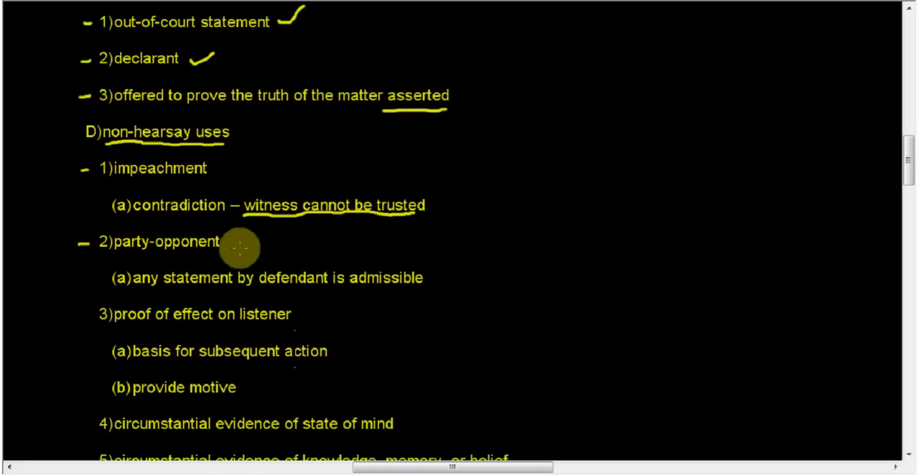
{"action": "scroll", "scroll_direction": "down", "scroll_amount": 3}
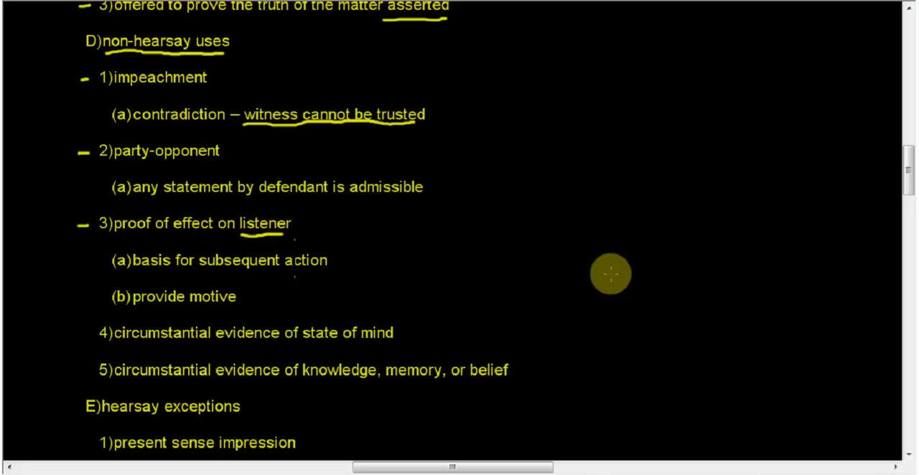
{"action": "mouse_move", "coordinate": [585, 233]}
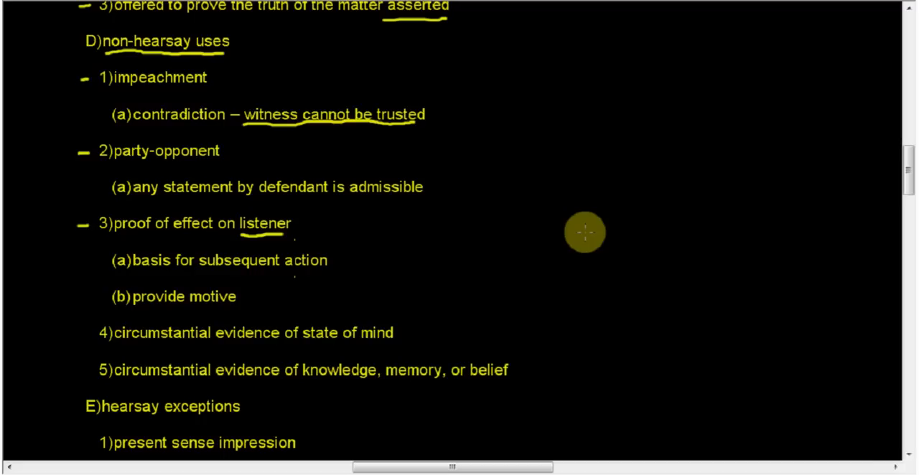
{"action": "mouse_move", "coordinate": [199, 301]}
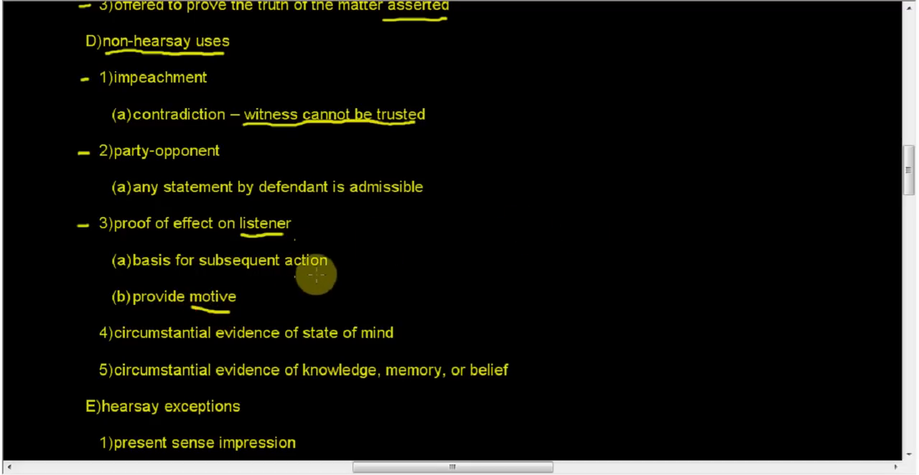
Step: Underline 'state of mind' in item 4 and 'knowledge' in item 5 in yellow
{"action": "scroll", "scroll_direction": "down", "scroll_amount": 3}
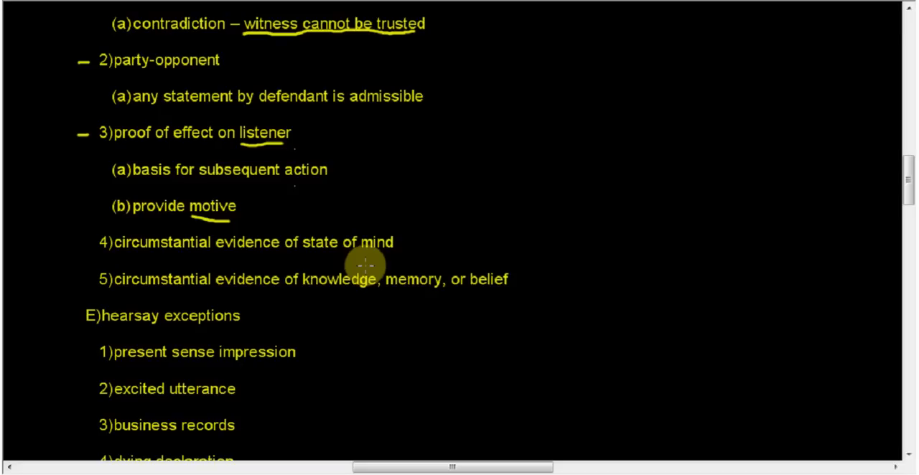
{"action": "left_click_drag", "start_coordinate": [299, 257], "coordinate": [352, 256]}
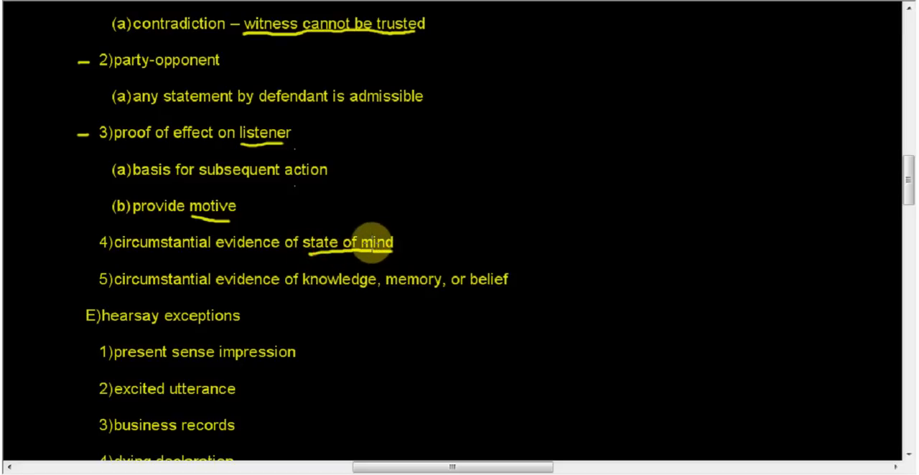
{"action": "scroll", "scroll_direction": "down", "scroll_amount": 3}
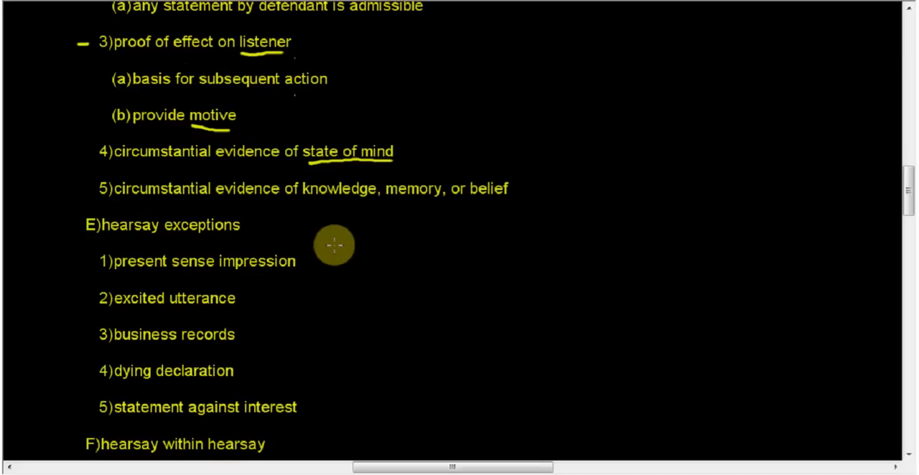
{"action": "mouse_move", "coordinate": [314, 240]}
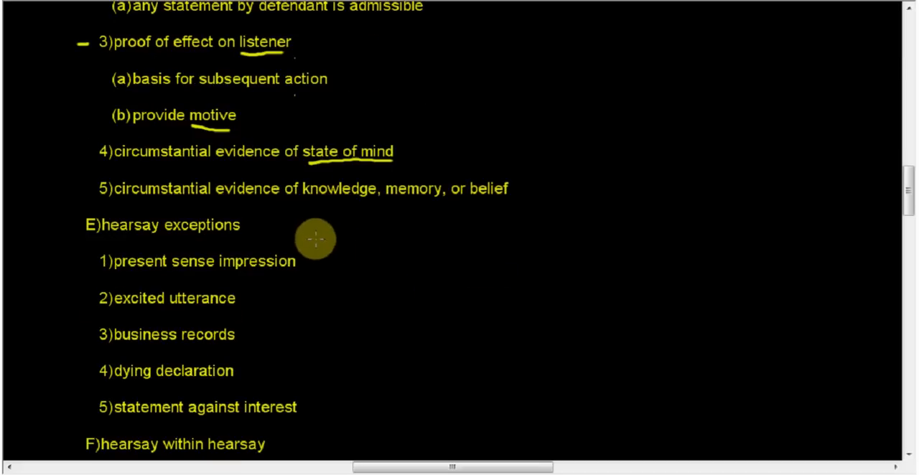
{"action": "mouse_move", "coordinate": [325, 231]}
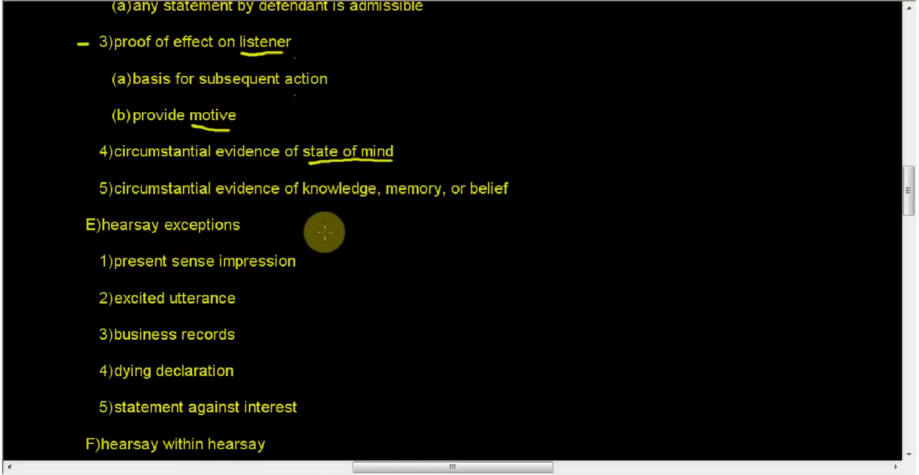
{"action": "mouse_move", "coordinate": [328, 224]}
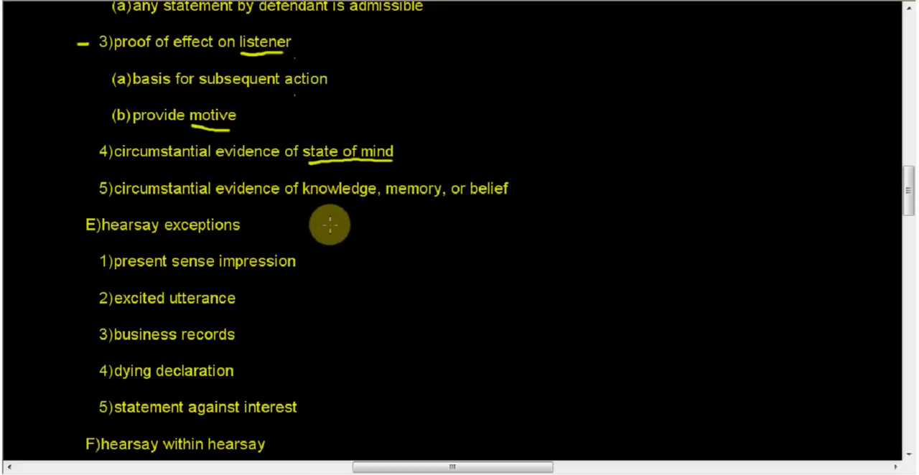
{"action": "mouse_move", "coordinate": [333, 260]}
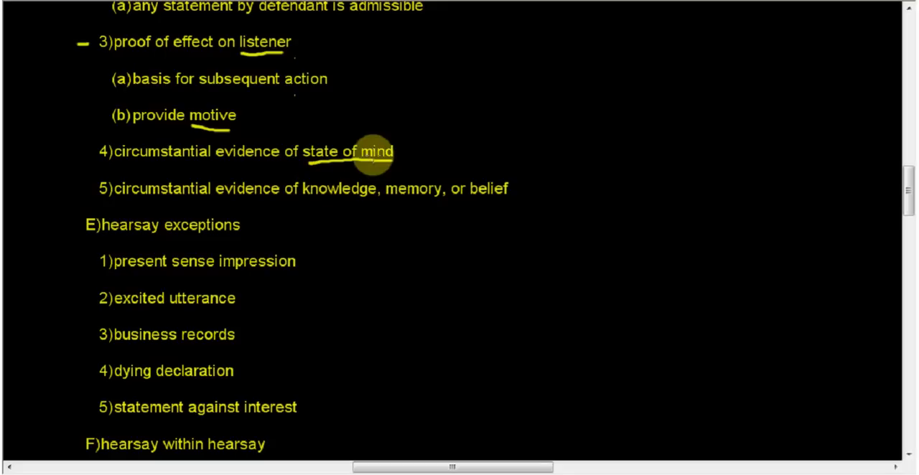
{"action": "mouse_move", "coordinate": [372, 174]}
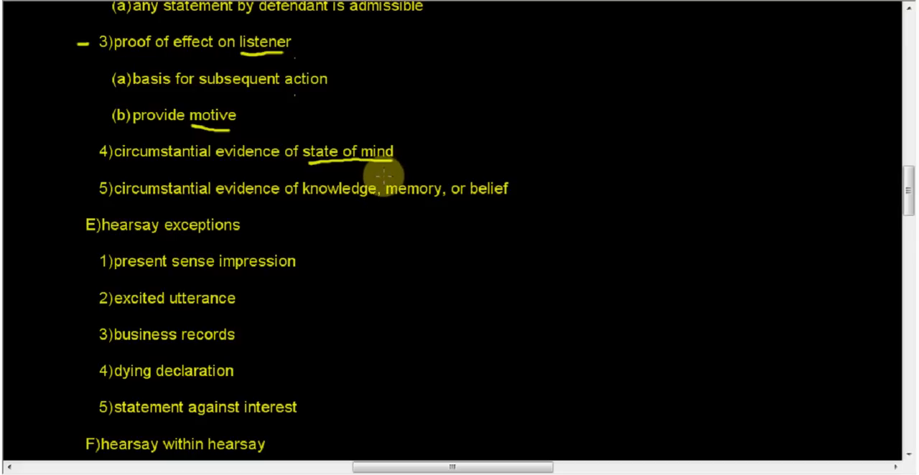
{"action": "mouse_move", "coordinate": [299, 201]}
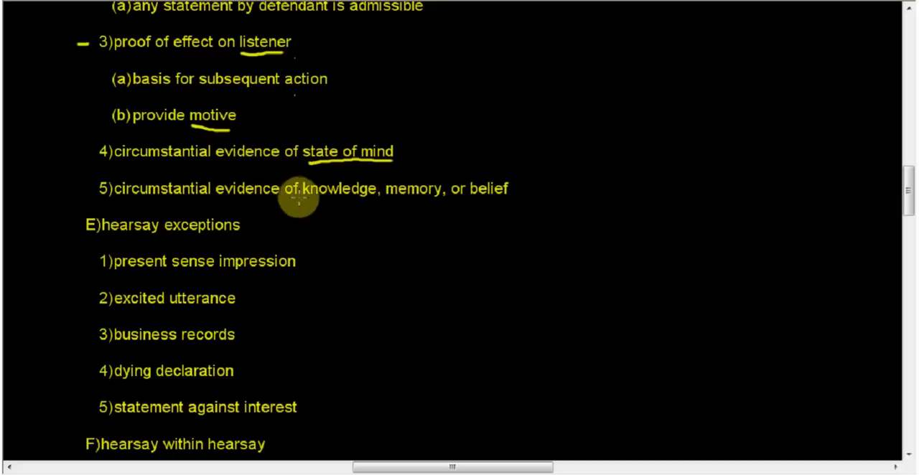
{"action": "left_click_drag", "start_coordinate": [300, 200], "coordinate": [377, 199]}
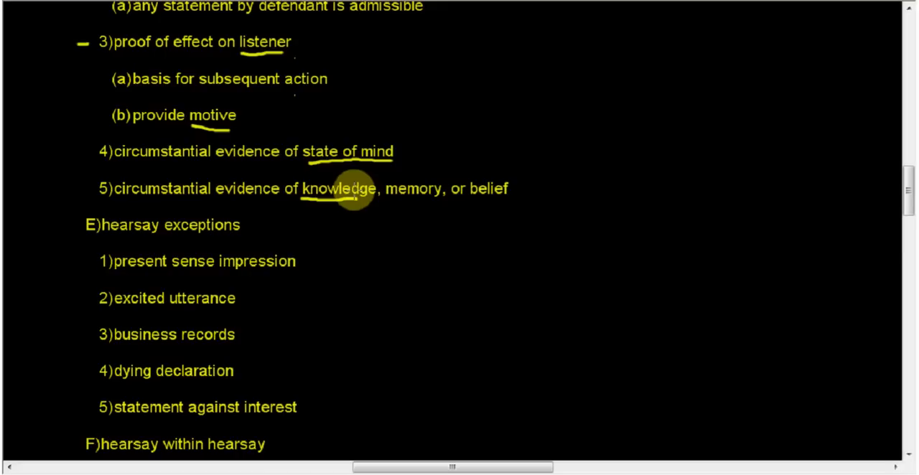
Step: Scroll down to reveal the hearsay exceptions list and 'respond to both' under section F
{"action": "scroll", "scroll_direction": "down", "scroll_amount": 3}
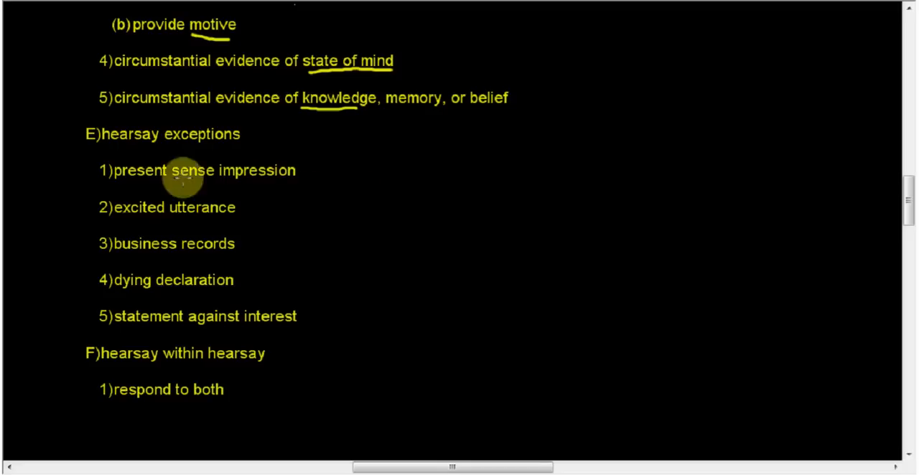
Step: Underline 'present sense impression' in the hearsay exceptions list in yellow
{"action": "left_click_drag", "start_coordinate": [112, 185], "coordinate": [294, 185]}
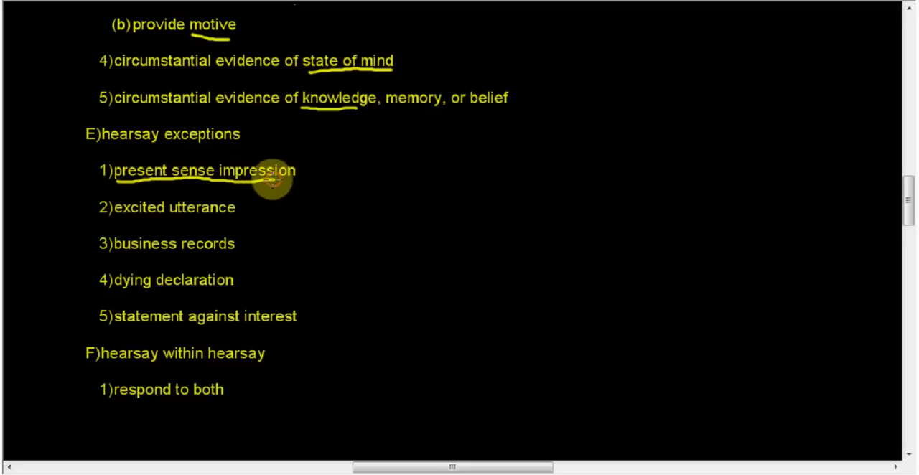
{"action": "mouse_move", "coordinate": [347, 190]}
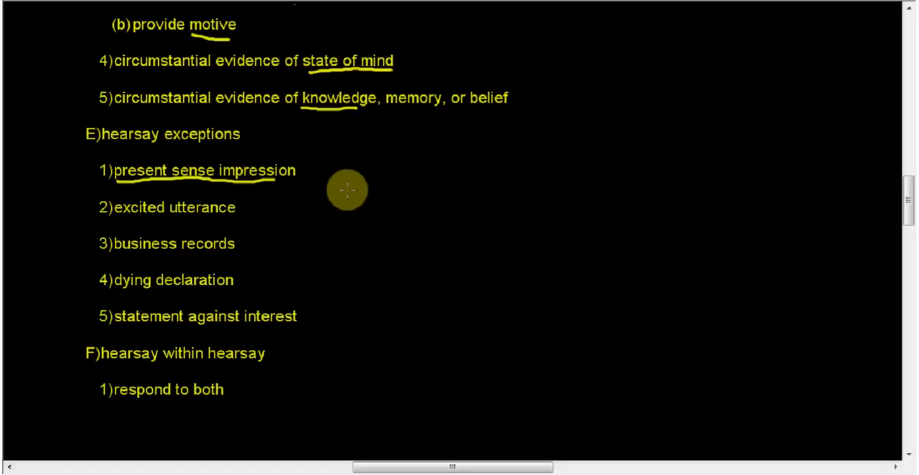
{"action": "mouse_move", "coordinate": [141, 216]}
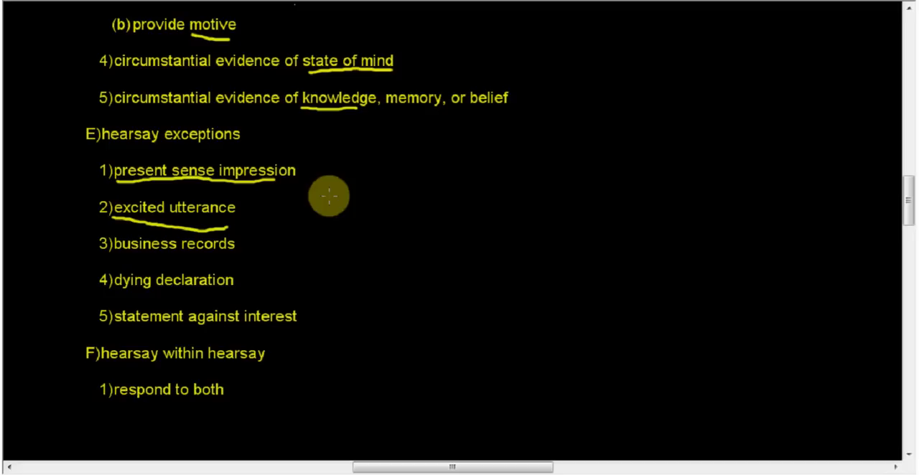
{"action": "mouse_move", "coordinate": [322, 174]}
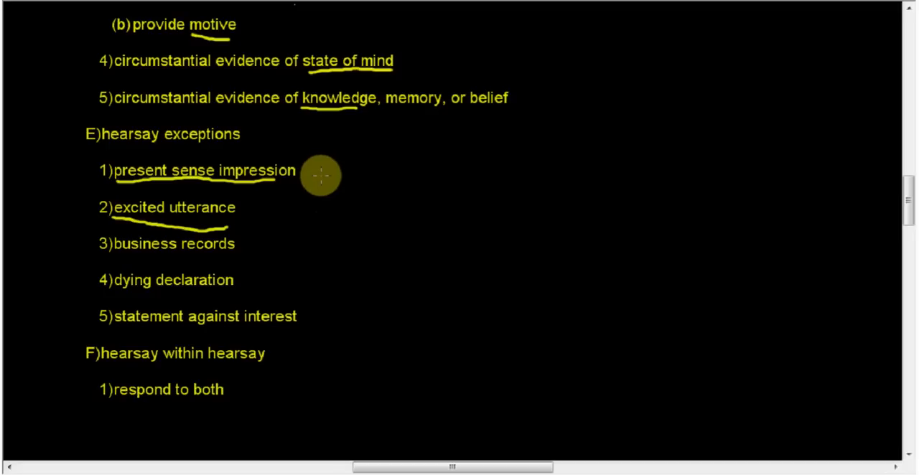
{"action": "mouse_move", "coordinate": [329, 178]}
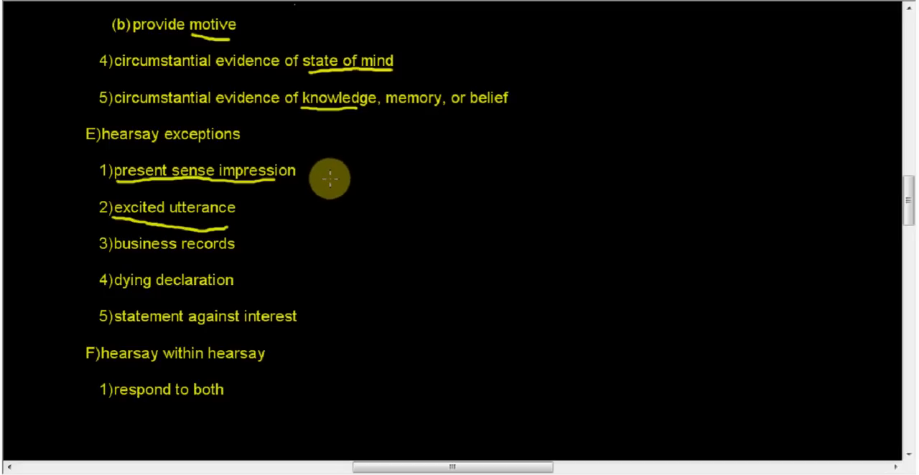
{"action": "mouse_move", "coordinate": [323, 270]}
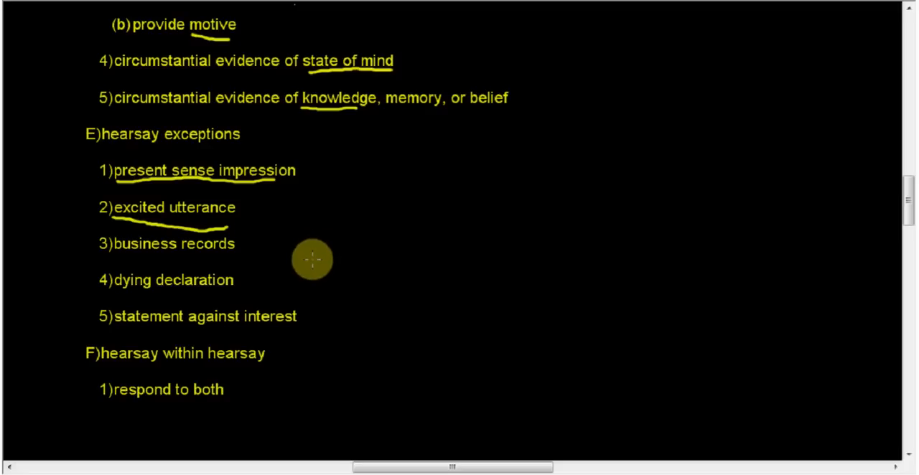
{"action": "mouse_move", "coordinate": [311, 253]}
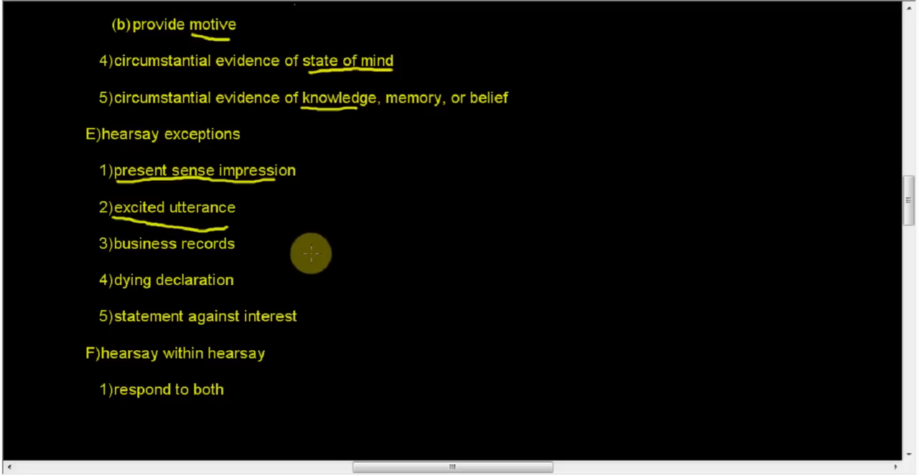
{"action": "mouse_move", "coordinate": [307, 251]}
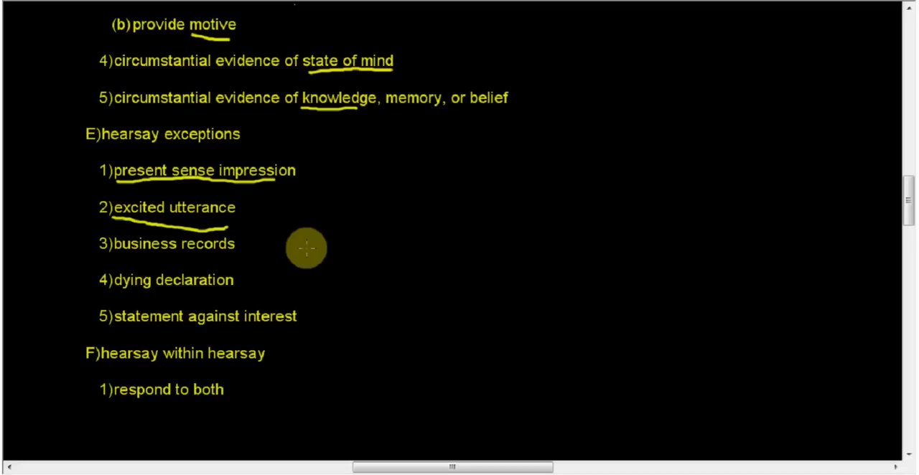
{"action": "mouse_move", "coordinate": [303, 237]}
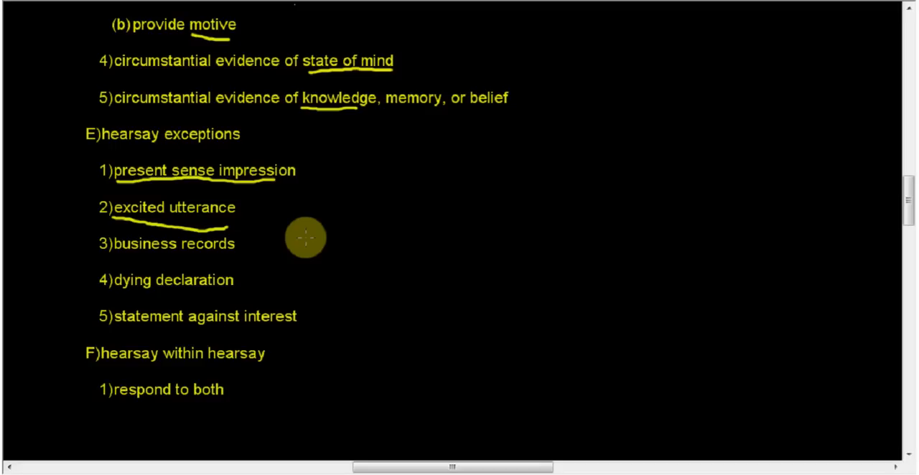
{"action": "mouse_move", "coordinate": [122, 256]}
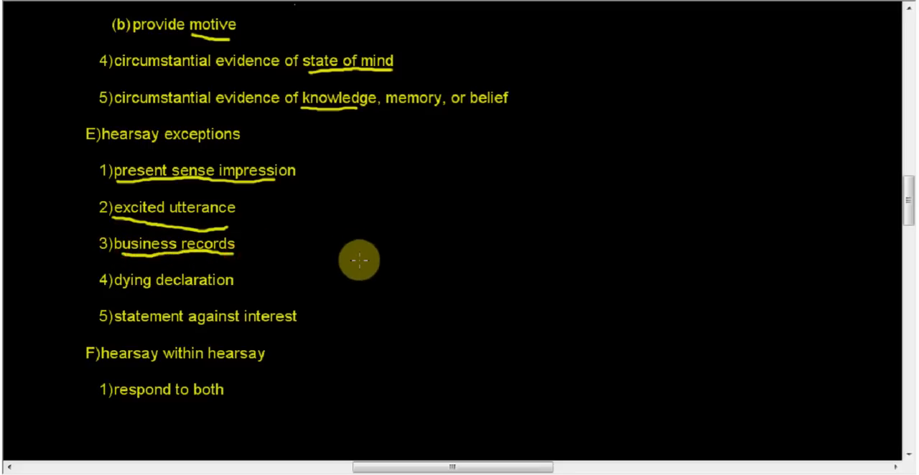
{"action": "mouse_move", "coordinate": [362, 170]}
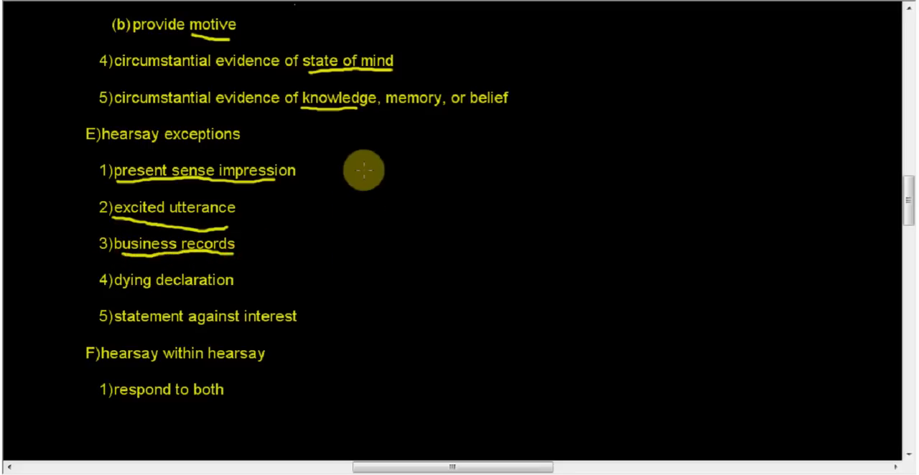
{"action": "mouse_move", "coordinate": [362, 160]}
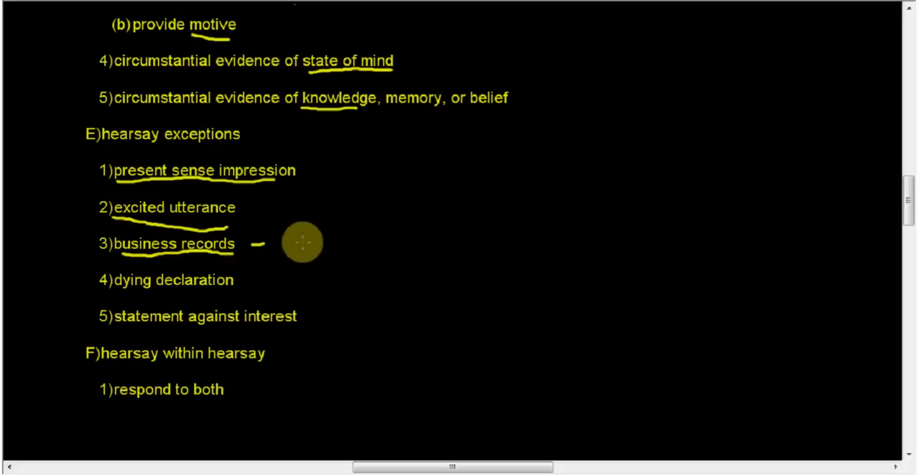
{"action": "mouse_move", "coordinate": [296, 236]}
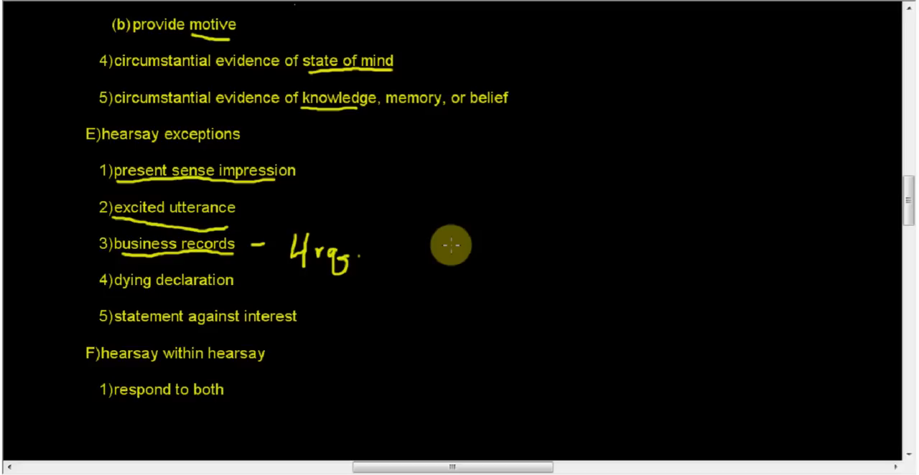
{"action": "mouse_move", "coordinate": [112, 282]}
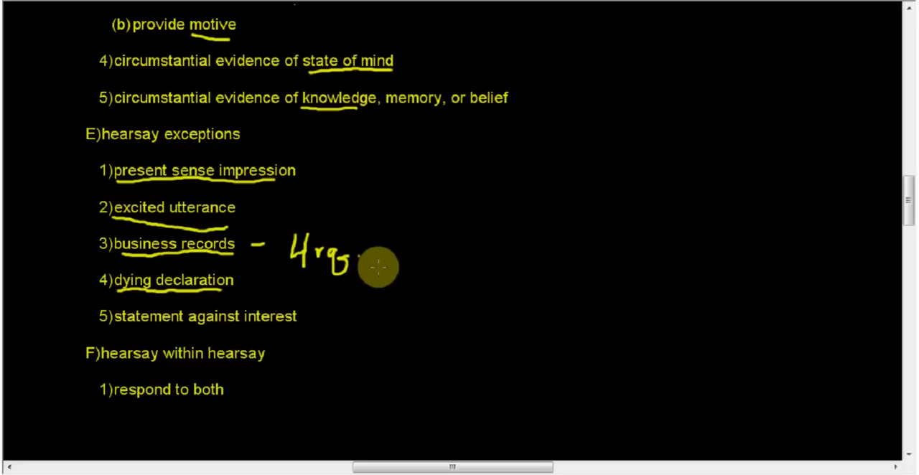
{"action": "mouse_move", "coordinate": [376, 266]}
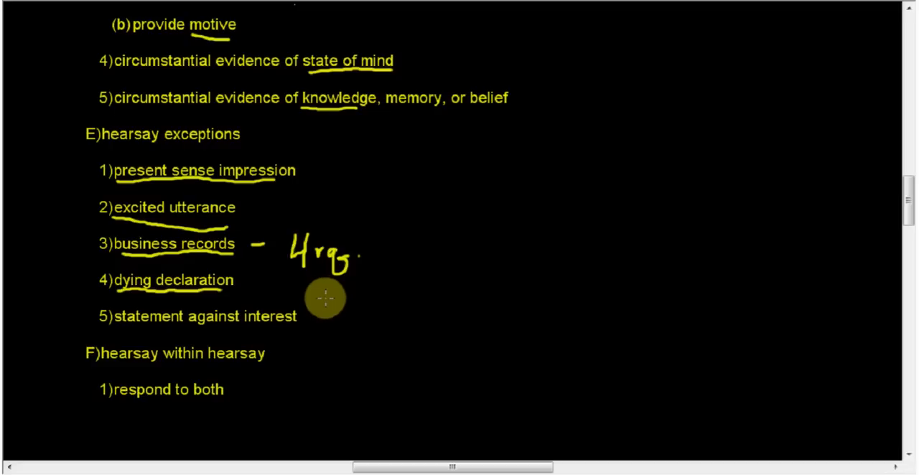
{"action": "mouse_move", "coordinate": [330, 296]}
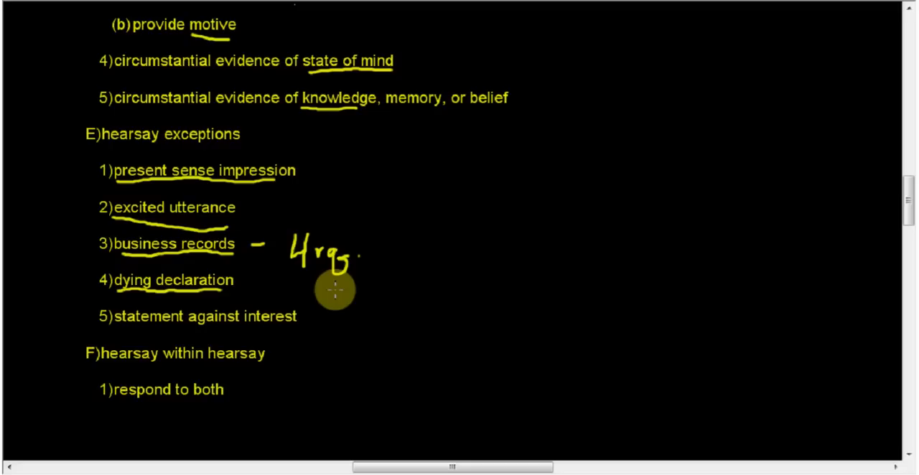
{"action": "mouse_move", "coordinate": [329, 296]}
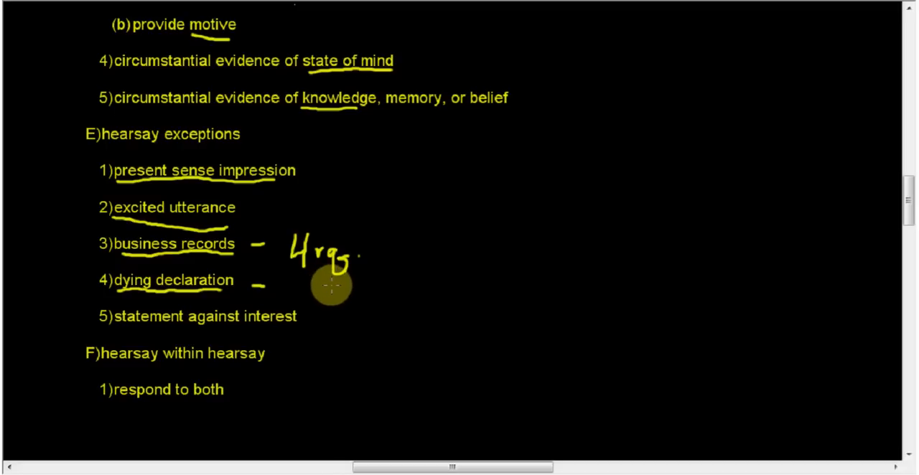
{"action": "mouse_move", "coordinate": [330, 247]}
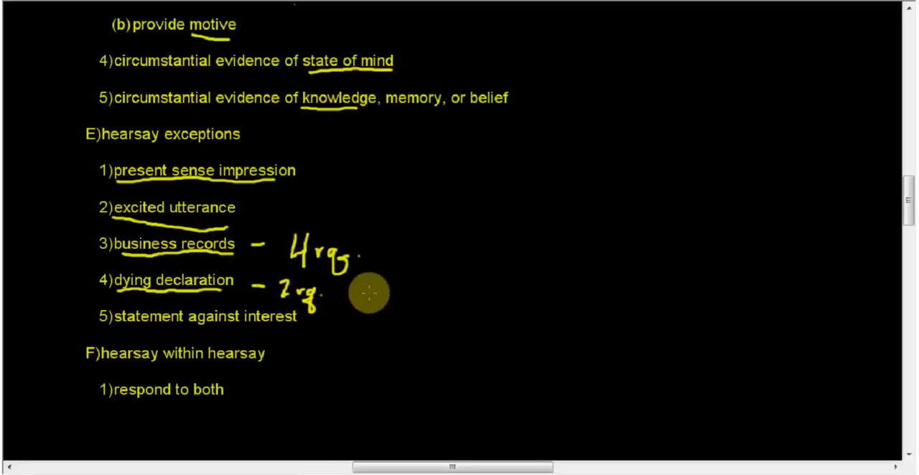
{"action": "mouse_move", "coordinate": [452, 281]}
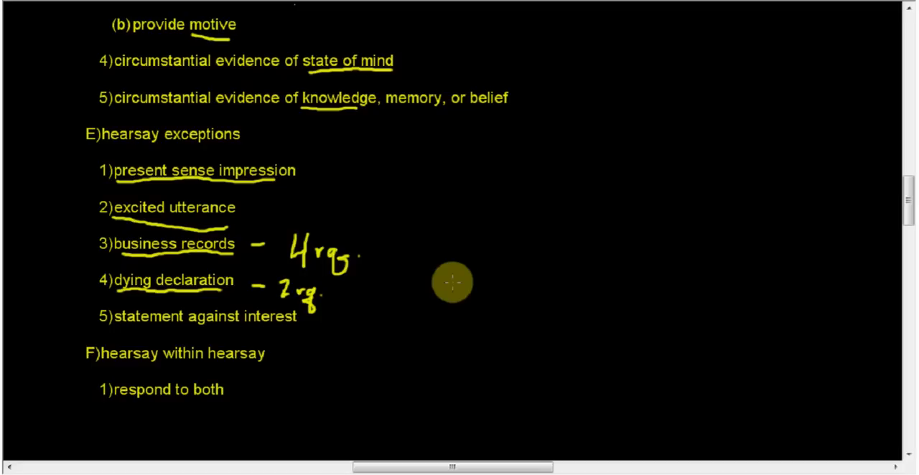
{"action": "mouse_move", "coordinate": [144, 333]}
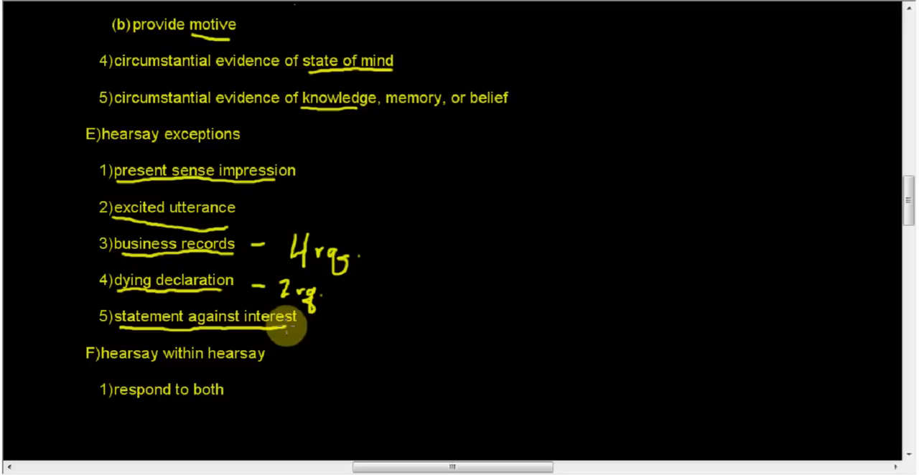
{"action": "mouse_move", "coordinate": [408, 322]}
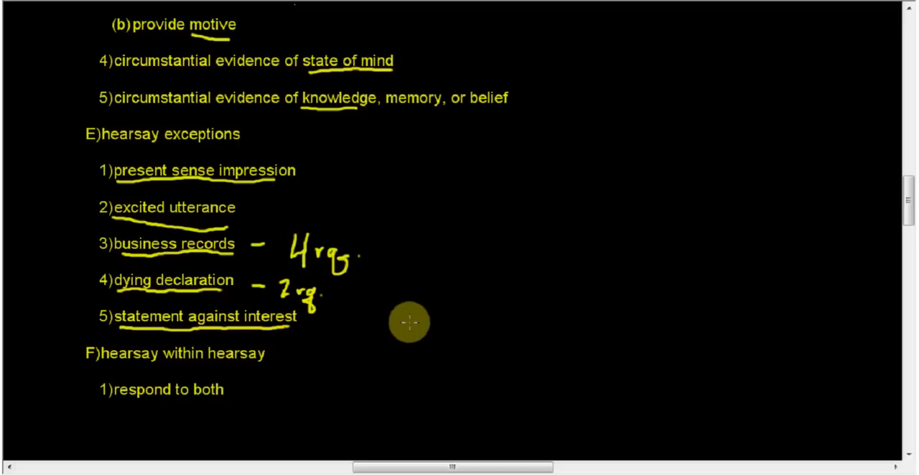
{"action": "mouse_move", "coordinate": [405, 316]}
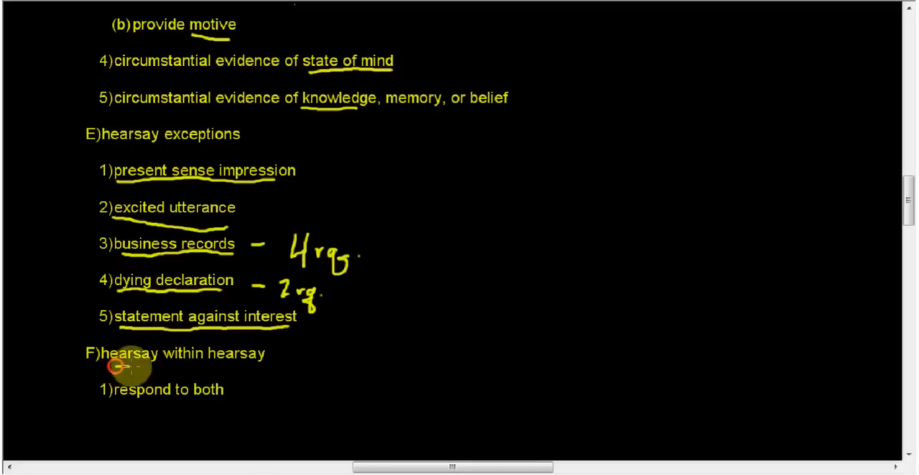
{"action": "mouse_move", "coordinate": [366, 373]}
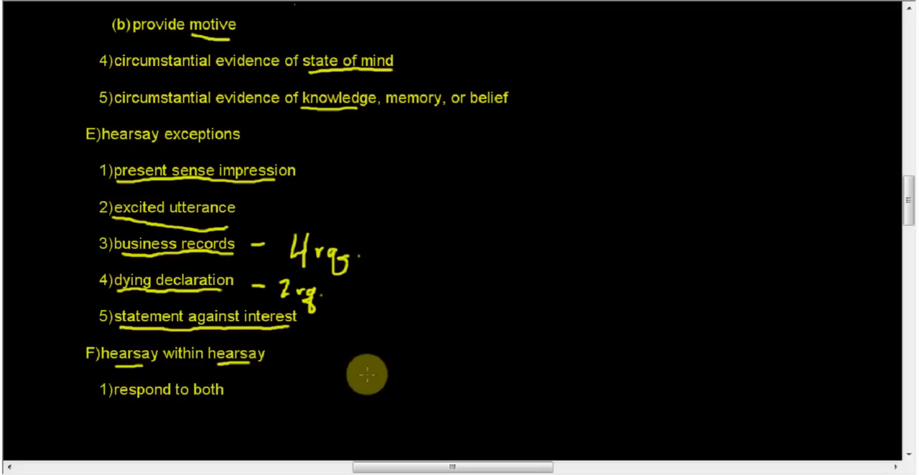
{"action": "mouse_move", "coordinate": [371, 365]}
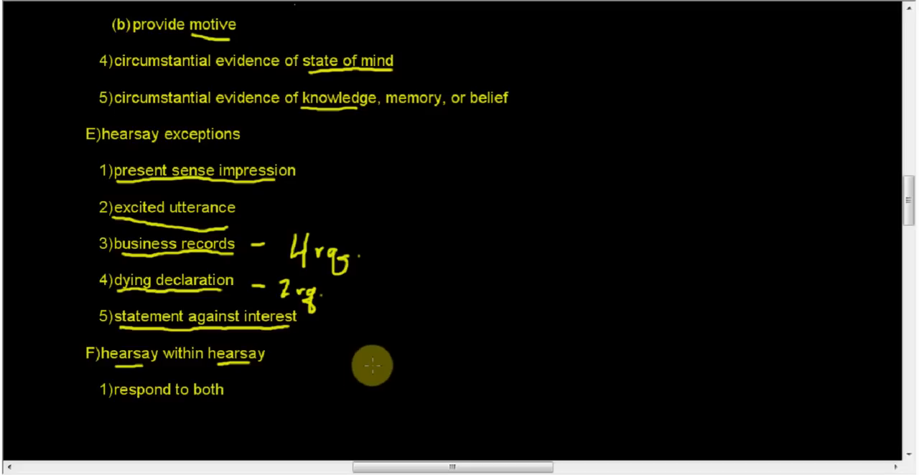